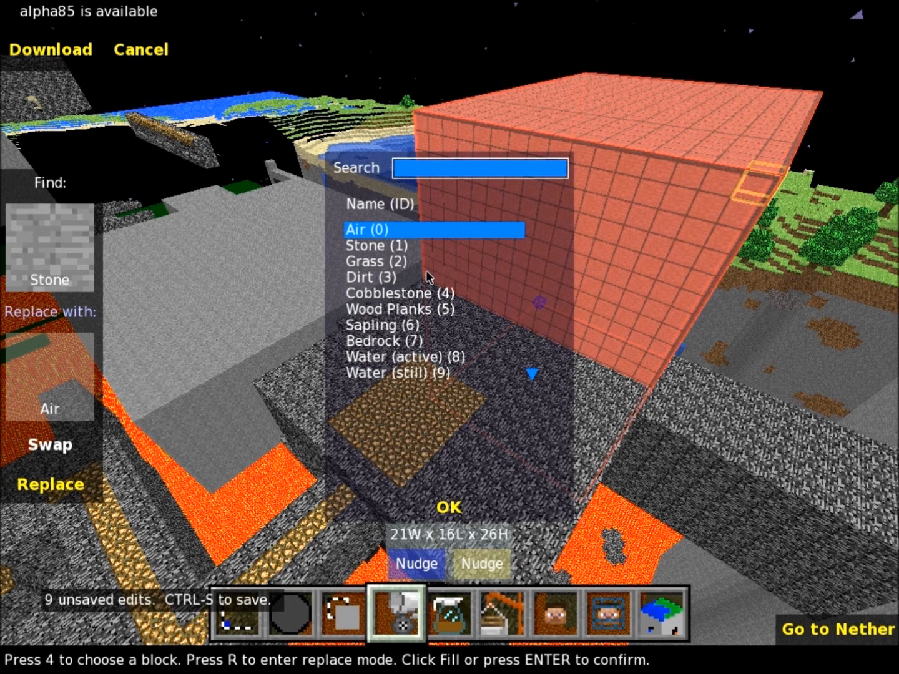
- Choose Wood Planks (block 5) as the fill block for the red selection box
left_click(397, 309)
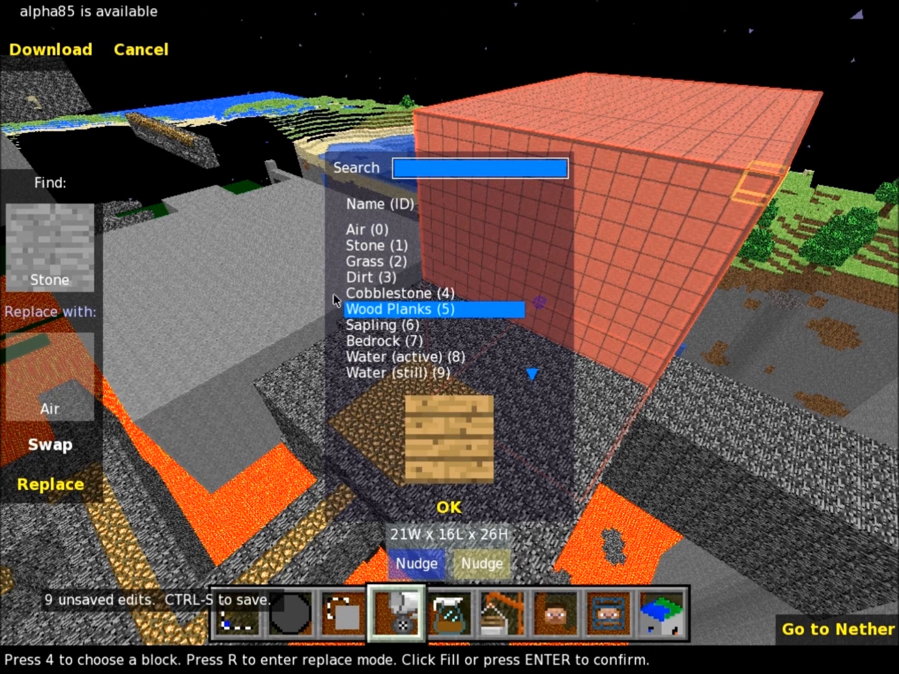
left_click(503, 621)
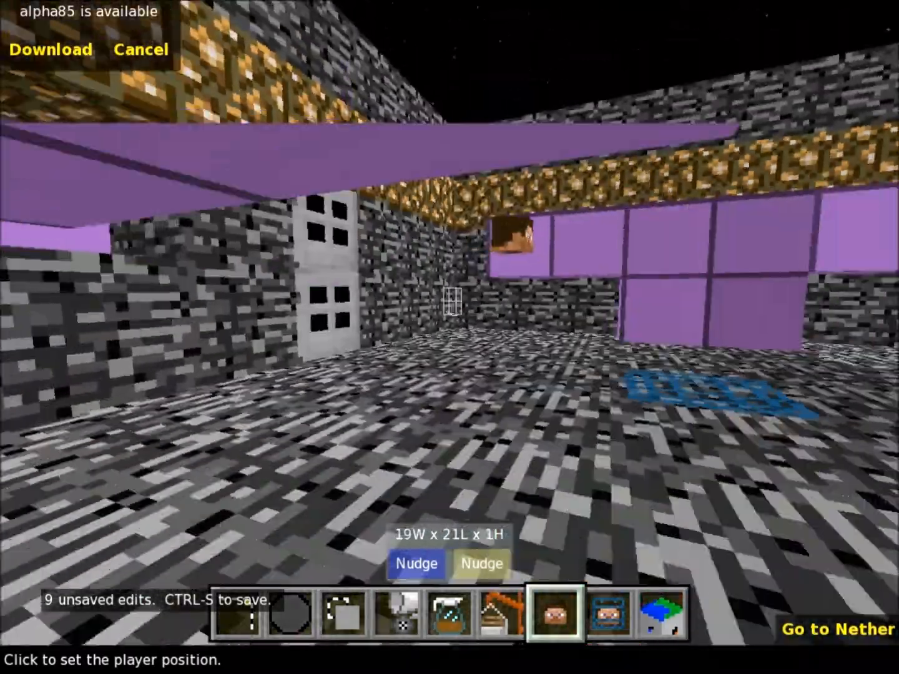
- Place the player position inside the bedrock room with purple blocks and glowstone ceiling
left_click(835, 629)
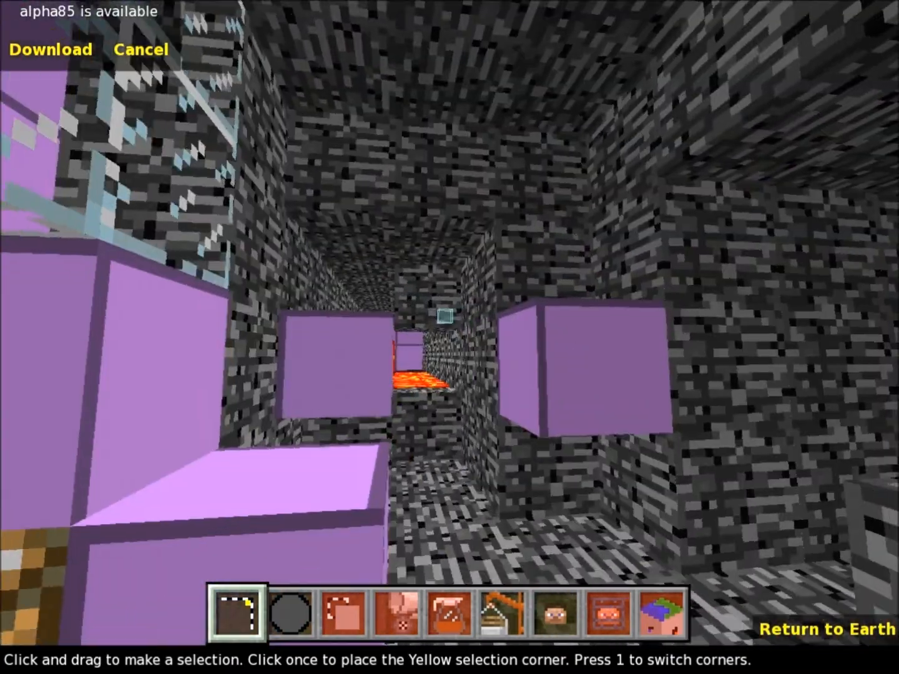